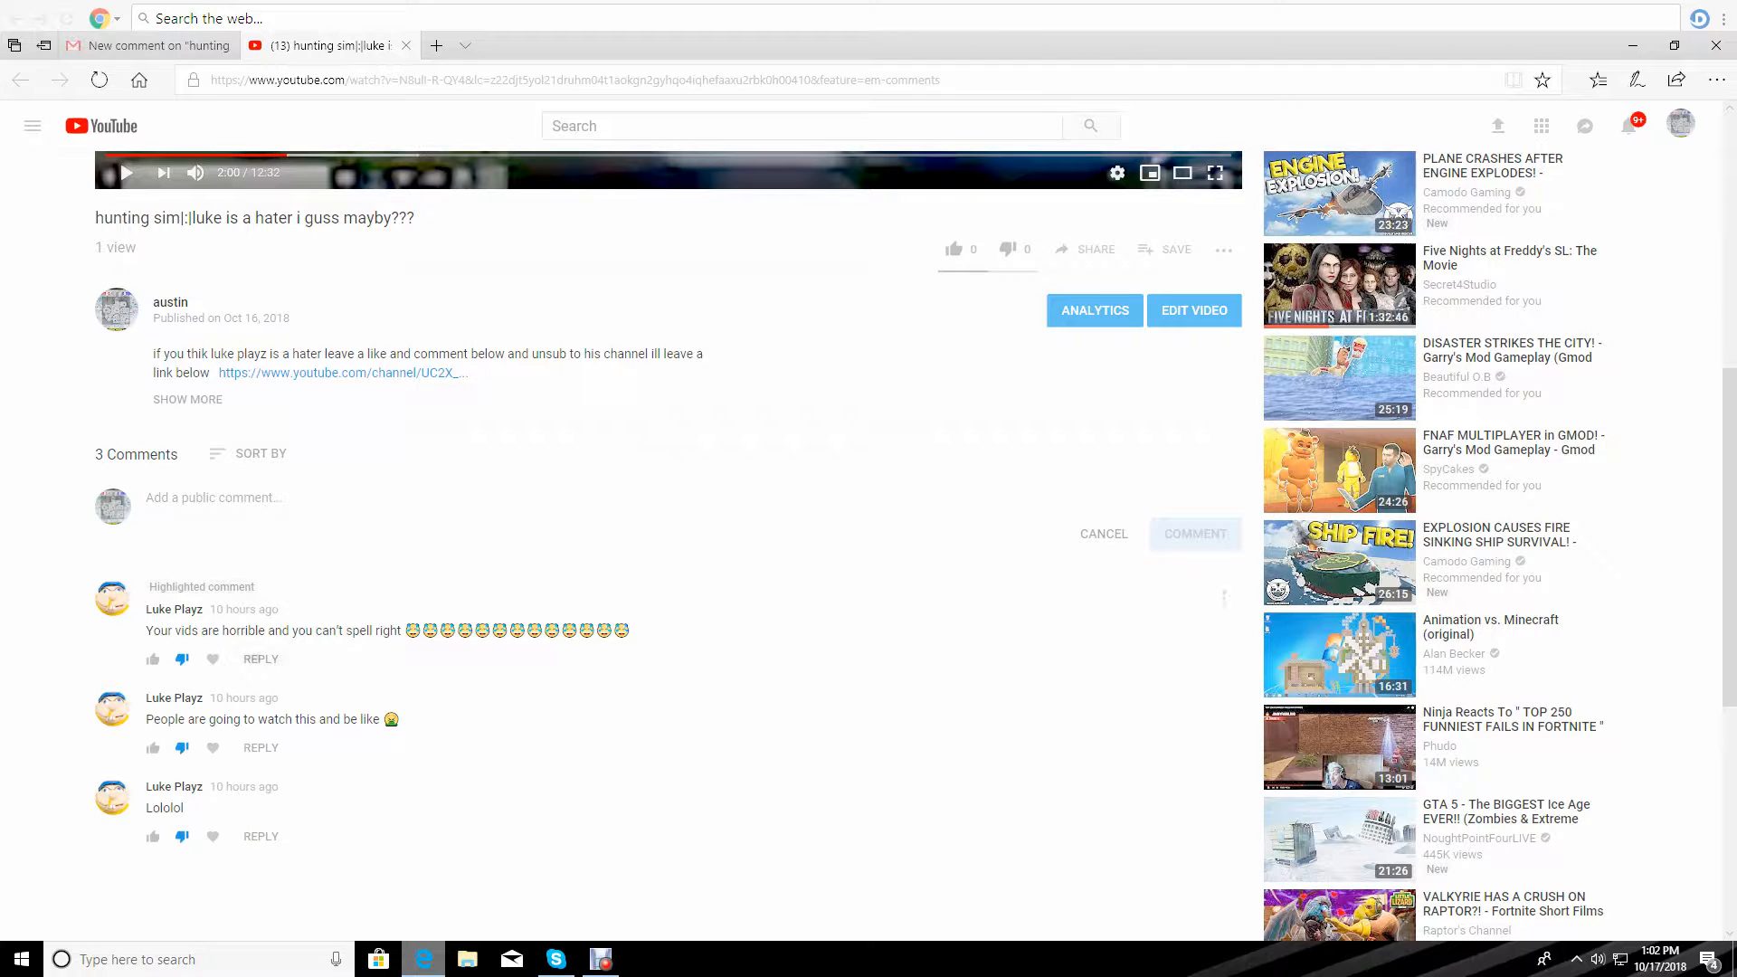
- Post the replies nub, L and nub under the three comments, then resume video playback
{"action": "type", "text": "n"}
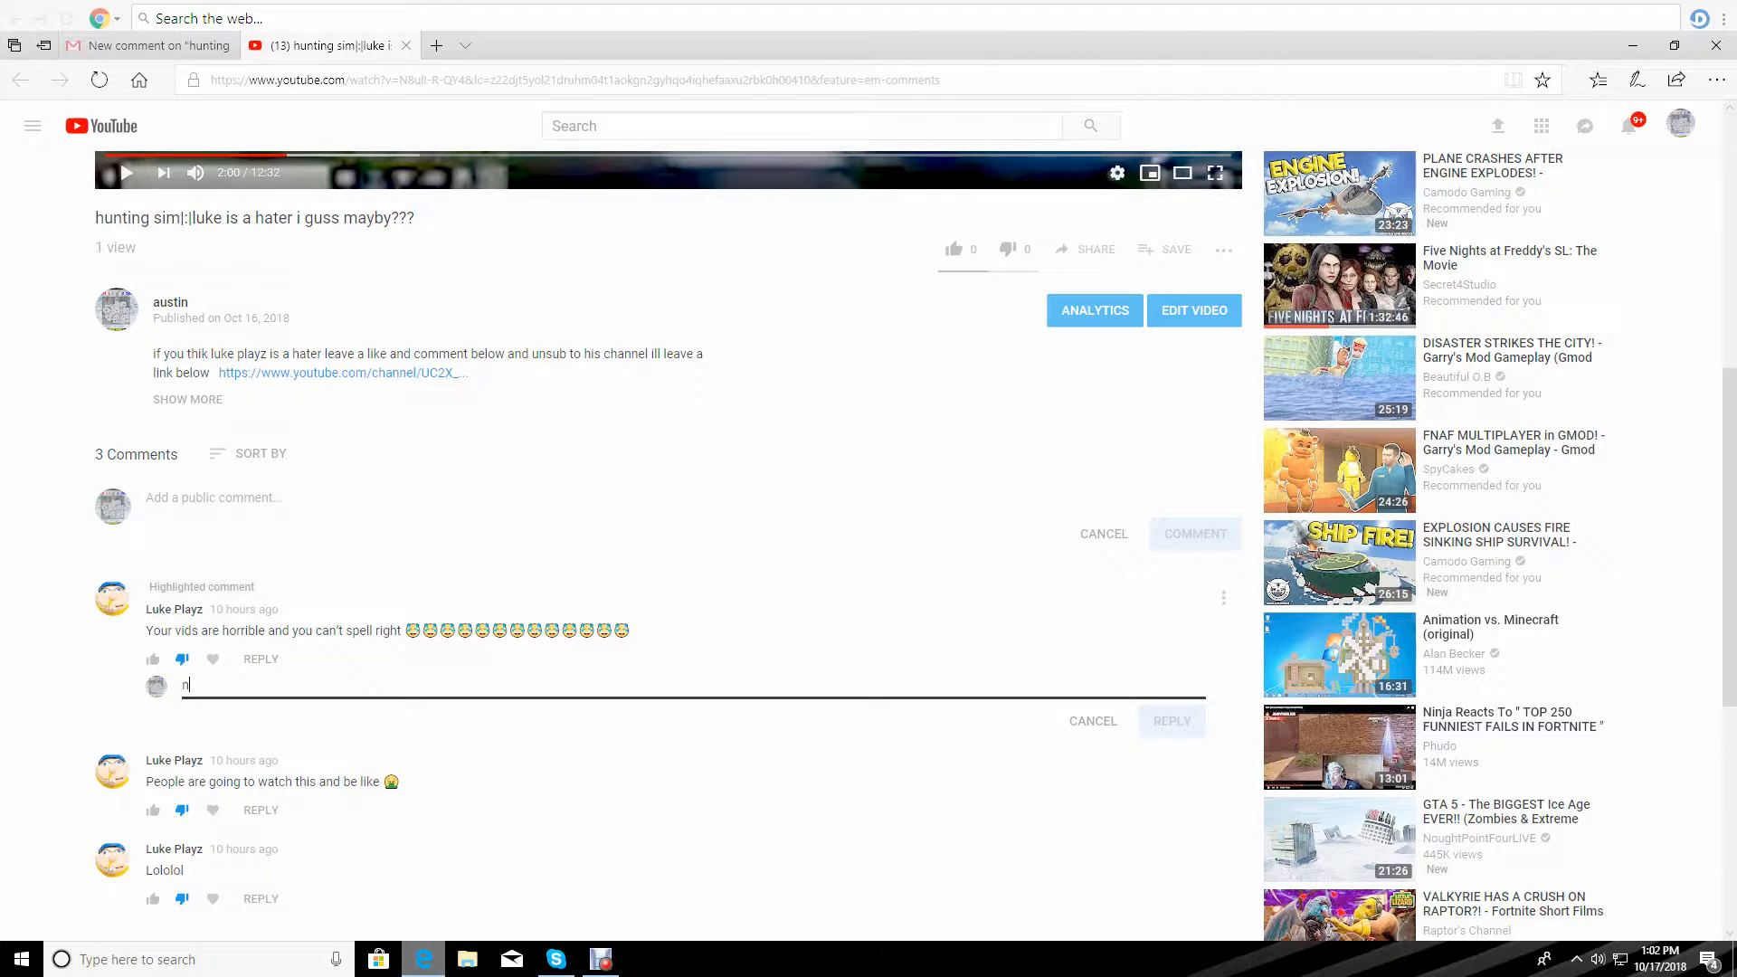
{"action": "type", "text": "ub"}
{"action": "type", "text": "L"}
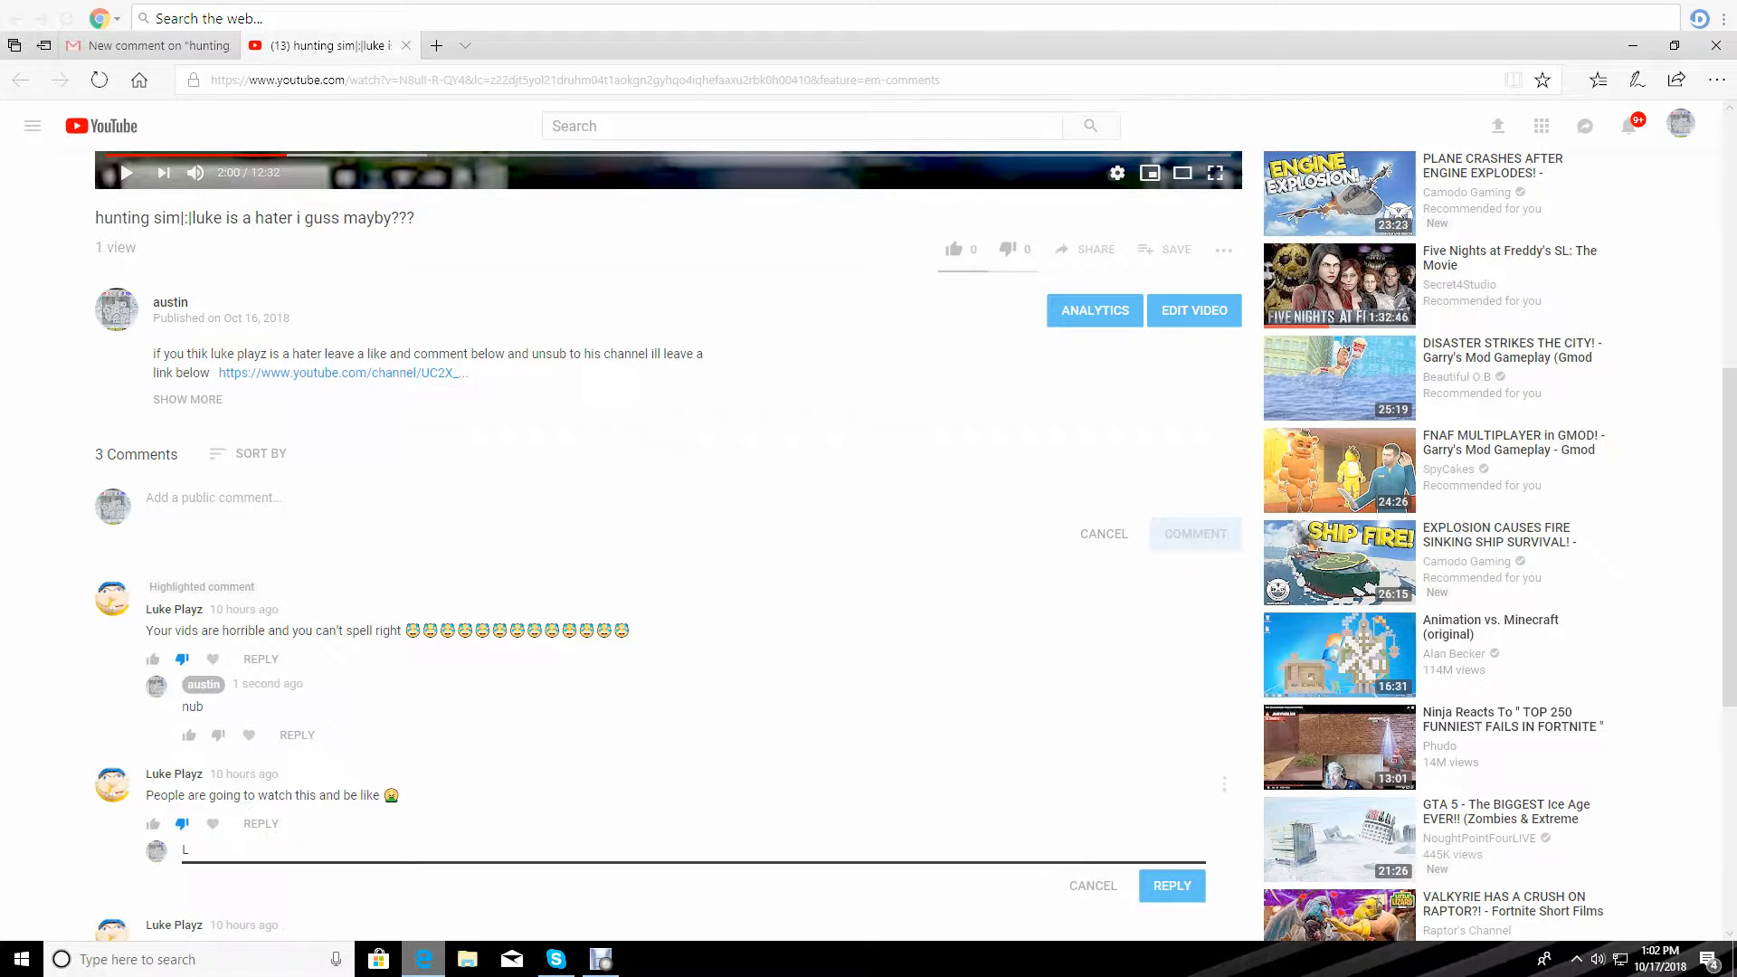
{"action": "left_click", "coordinate": [1171, 884]}
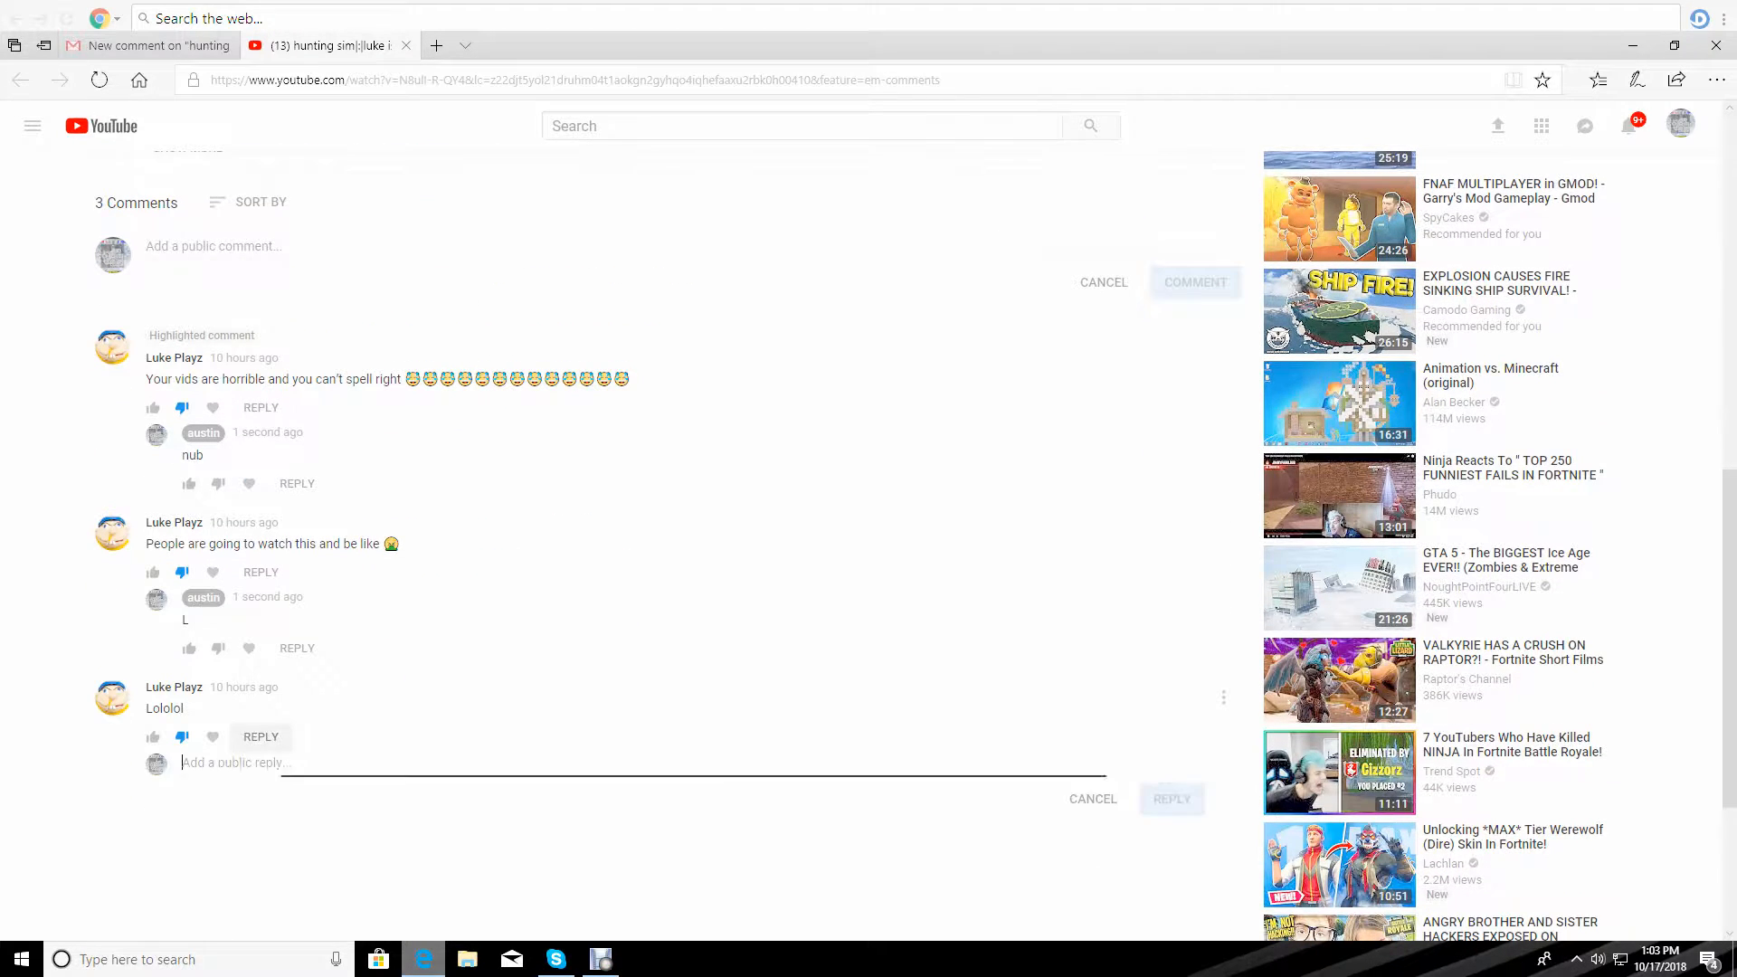
{"action": "type", "text": "nub"}
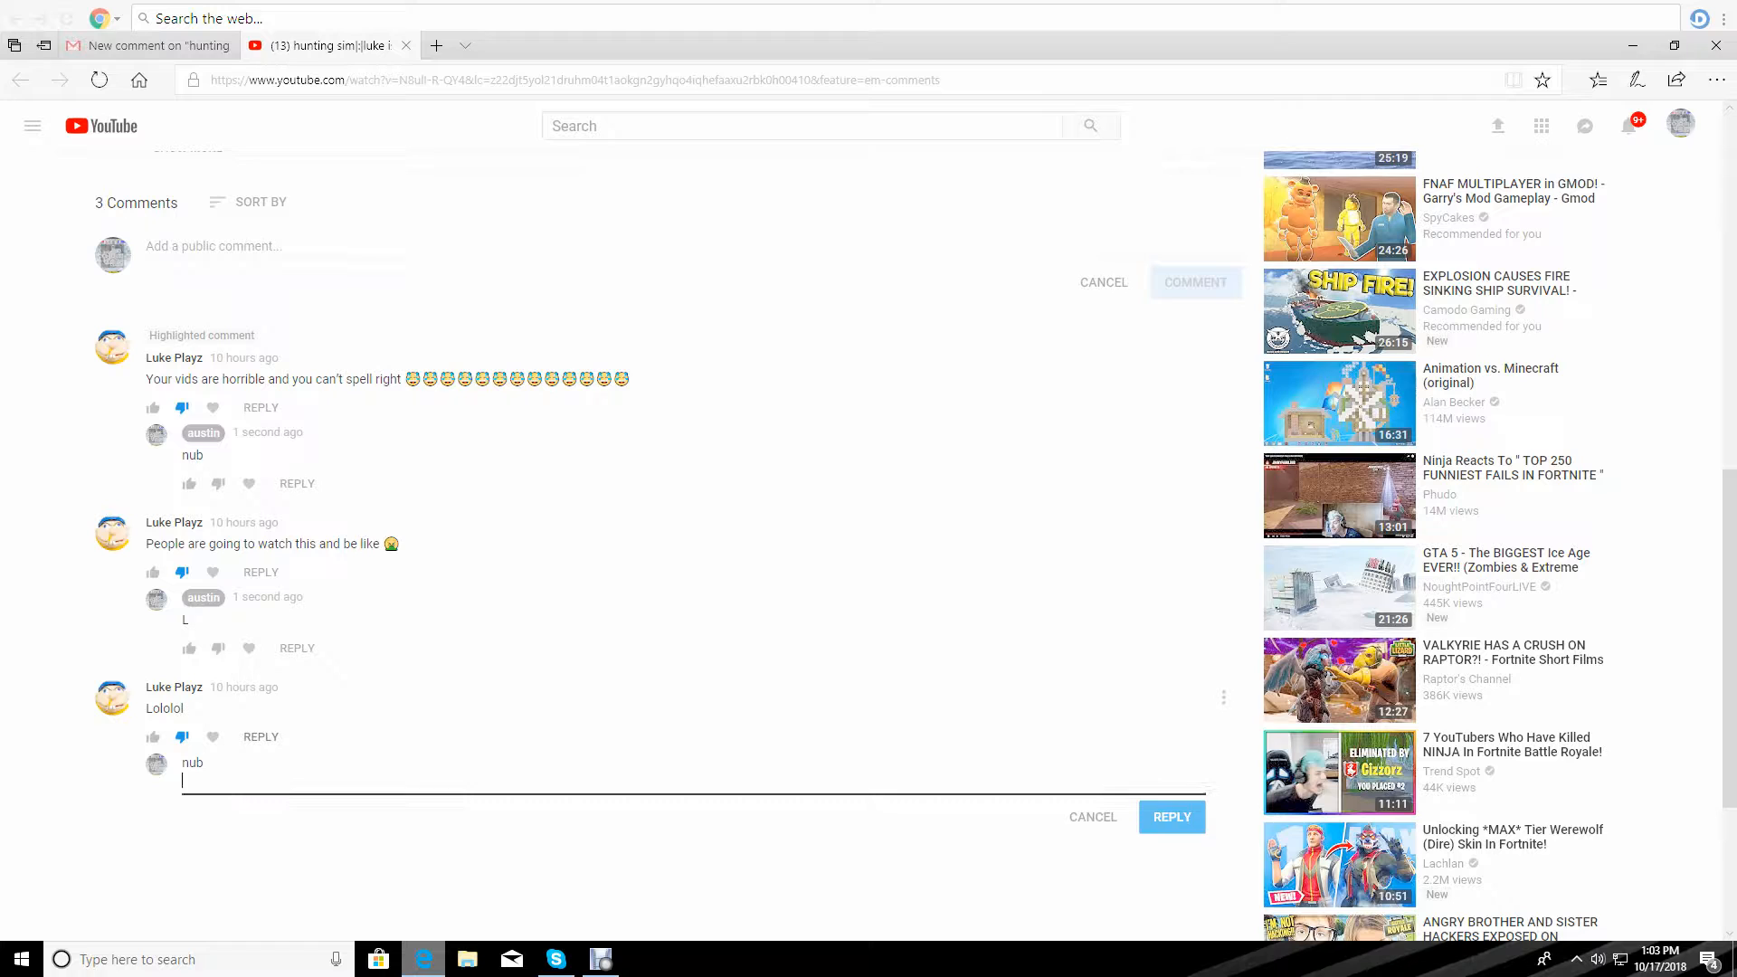
{"action": "left_click", "coordinate": [1171, 816]}
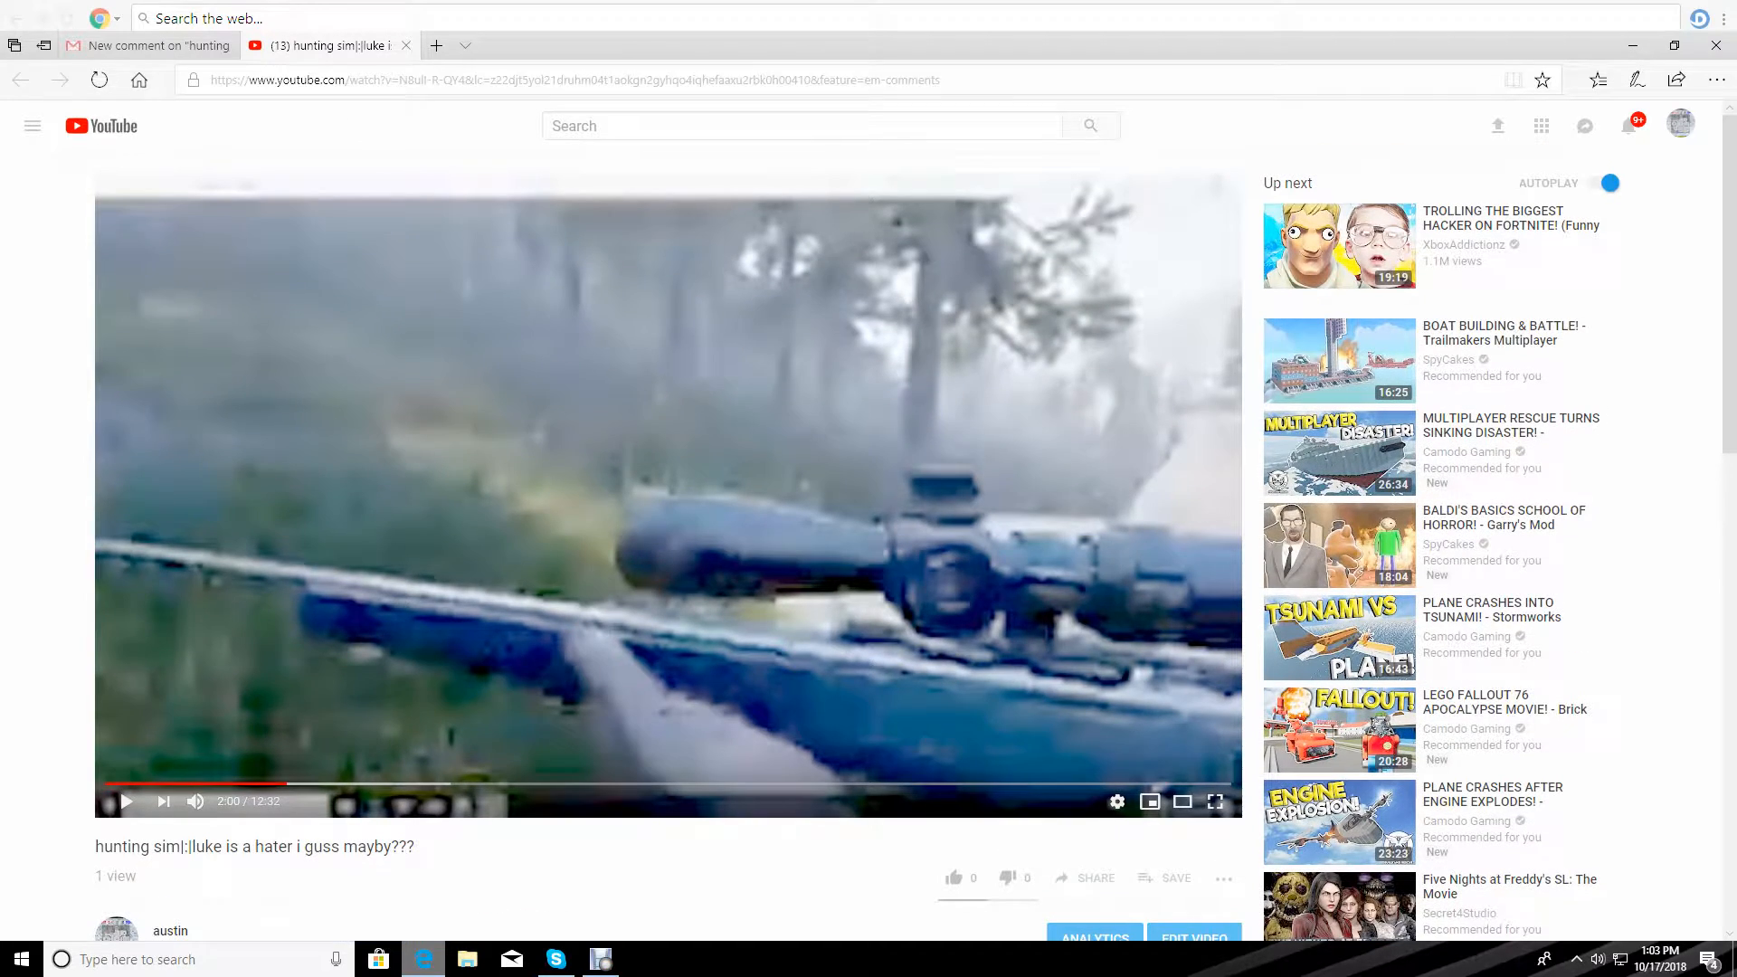
{"action": "left_click", "coordinate": [127, 802]}
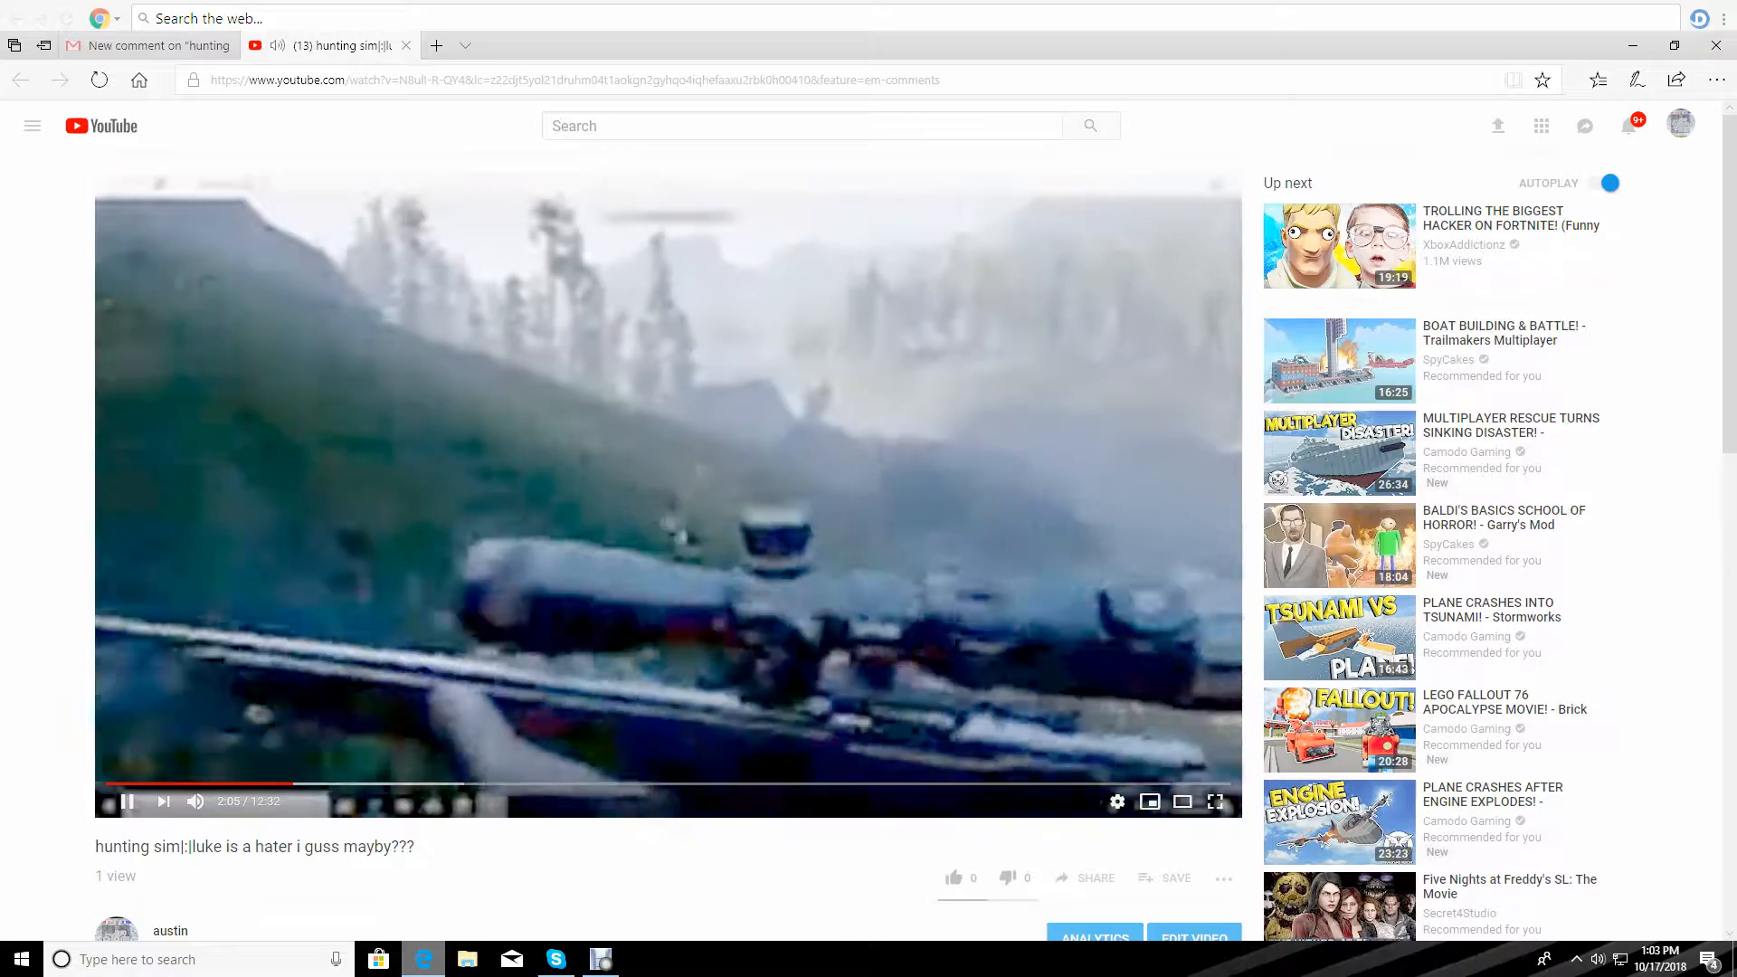
- Scroll down to the comments to confirm all three replies show as posted
{"action": "scroll", "scroll_direction": "down", "scroll_amount": 3}
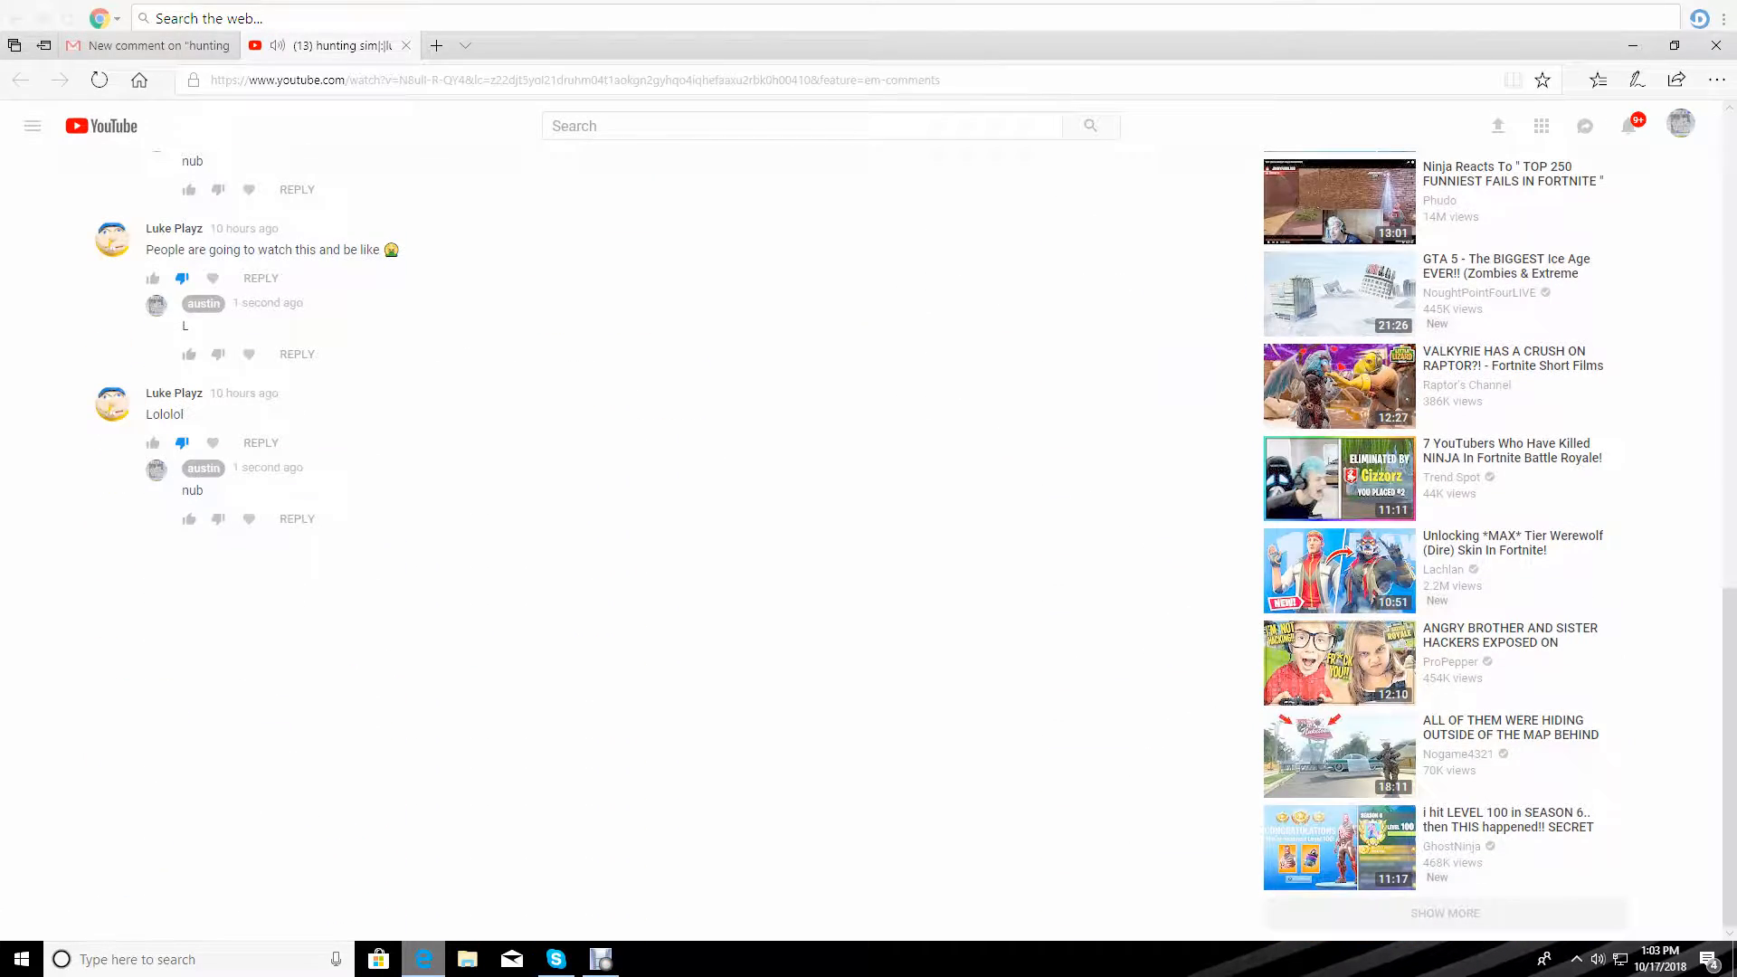